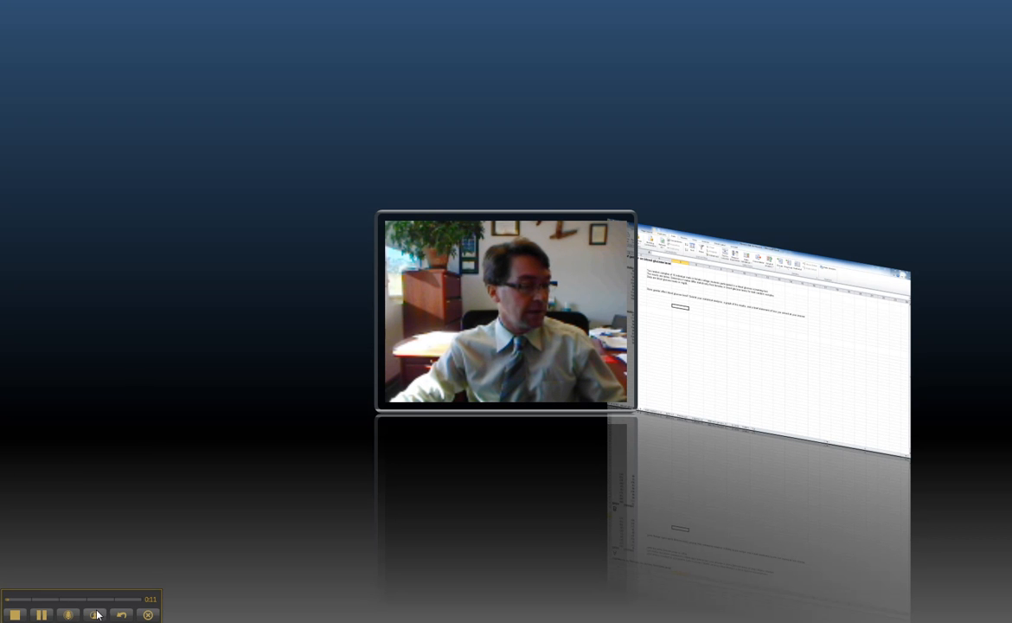
{"action": "mouse_move", "coordinate": [95, 614]}
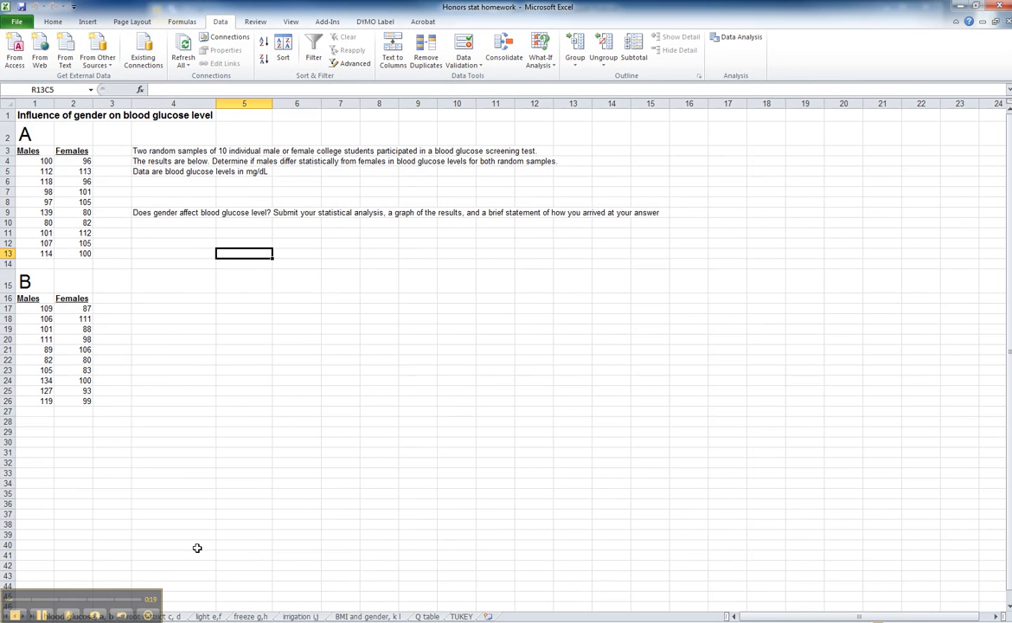
{"action": "mouse_move", "coordinate": [193, 516]}
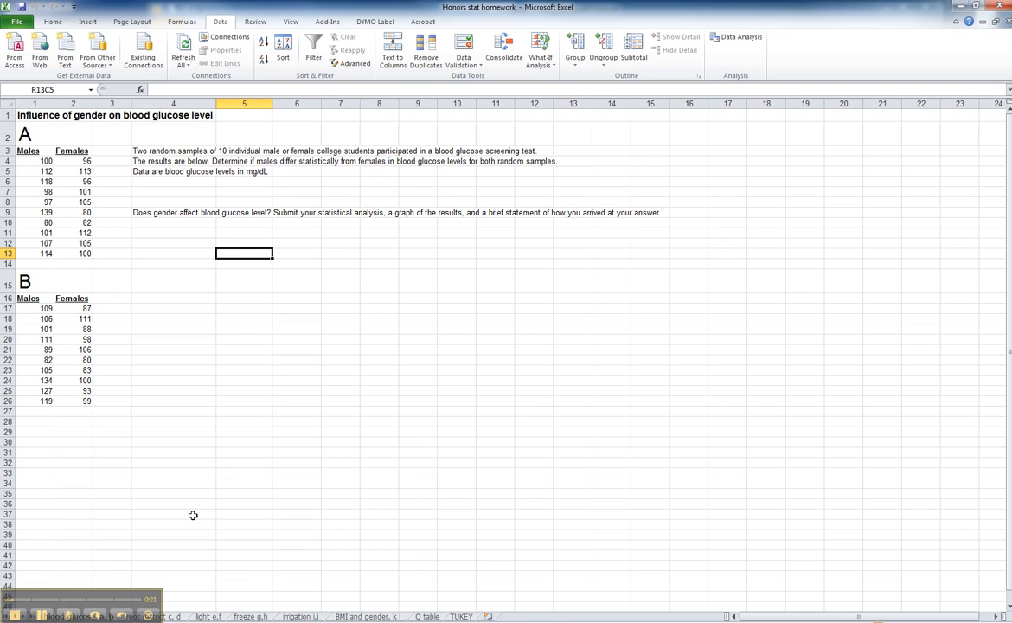
{"action": "mouse_move", "coordinate": [186, 345]}
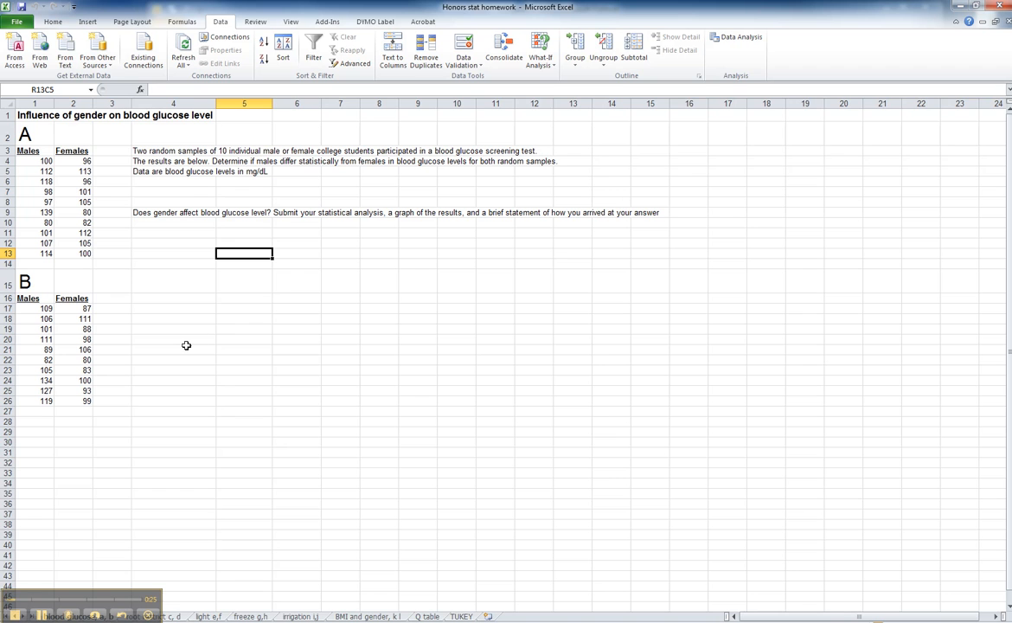
{"action": "mouse_move", "coordinate": [171, 303]}
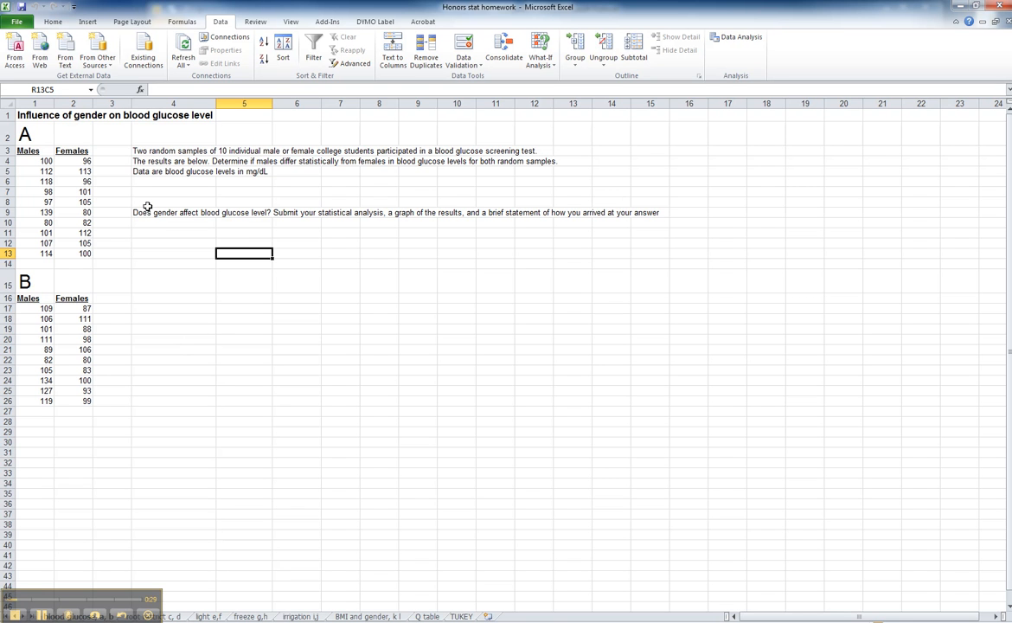
{"action": "mouse_move", "coordinate": [151, 202]}
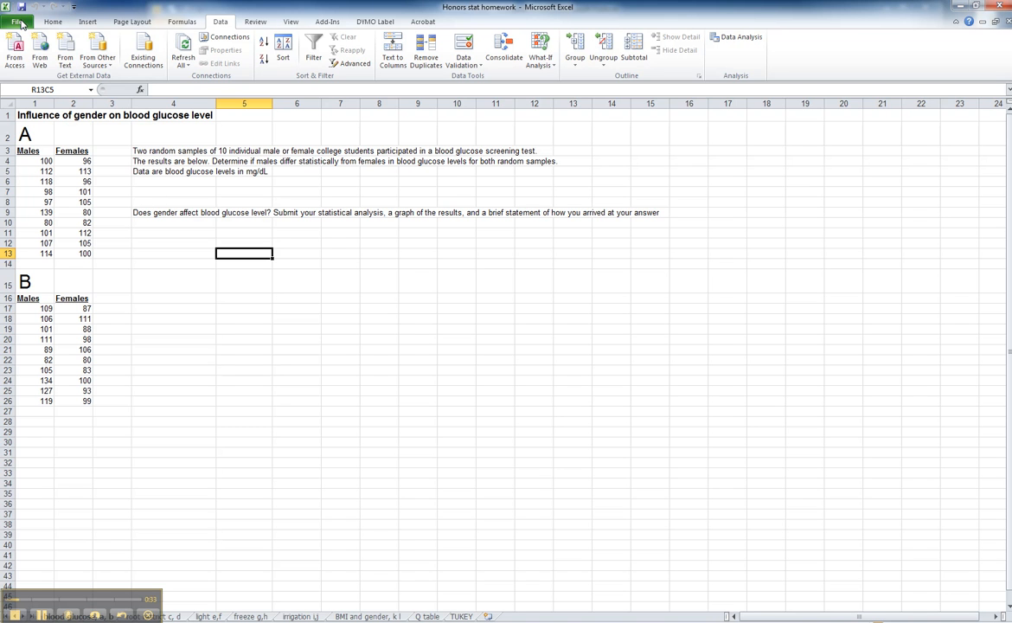
- From File > Options > Add-Ins, open the Excel Add-ins manager listing Analysis ToolPak and Solver
{"action": "left_click", "coordinate": [17, 20]}
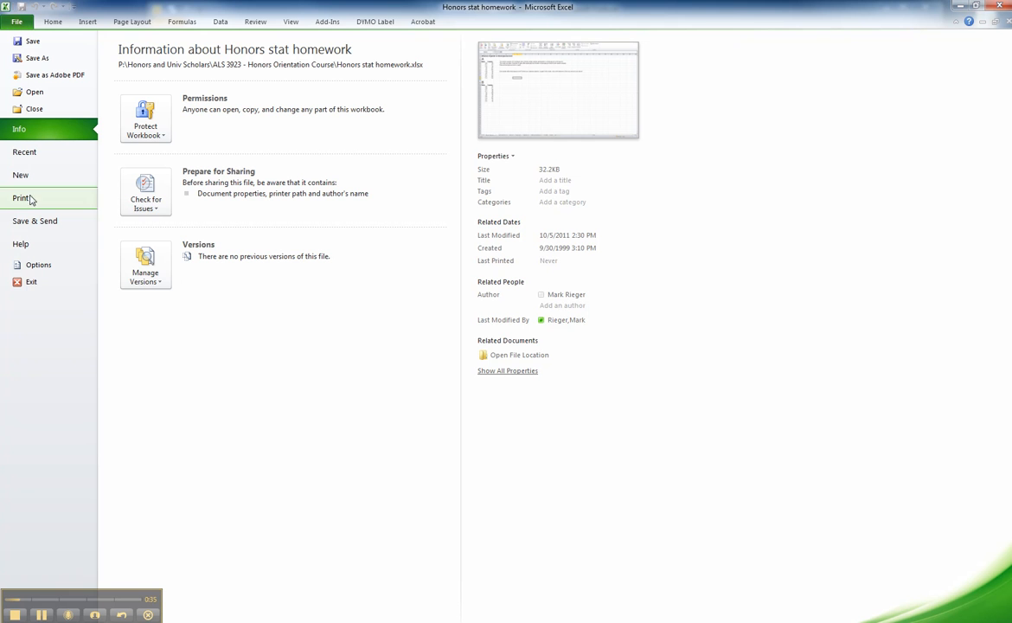
{"action": "mouse_move", "coordinate": [39, 265]}
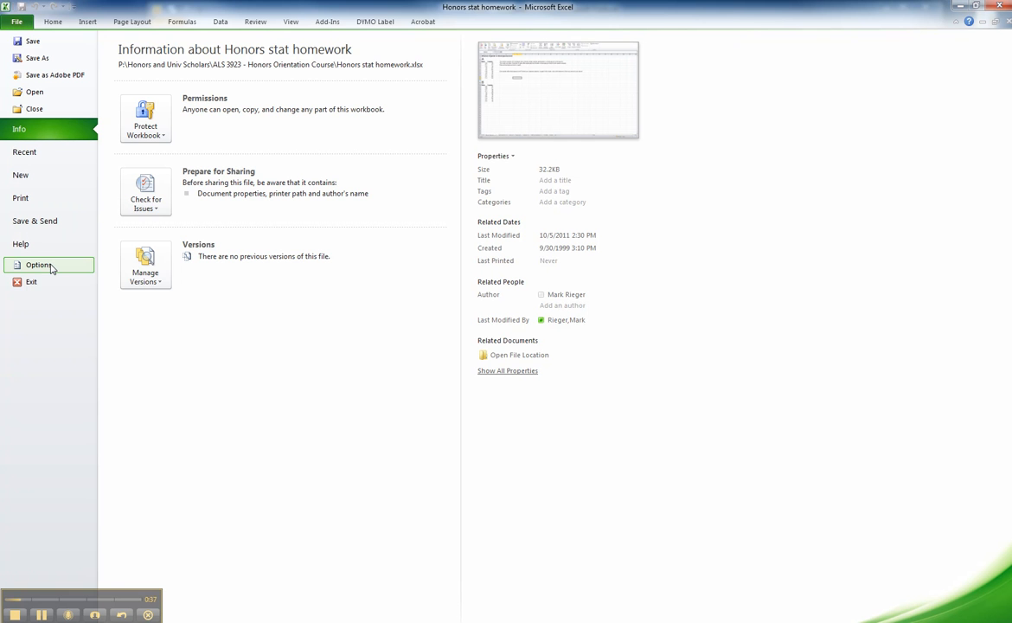
{"action": "left_click", "coordinate": [38, 265]}
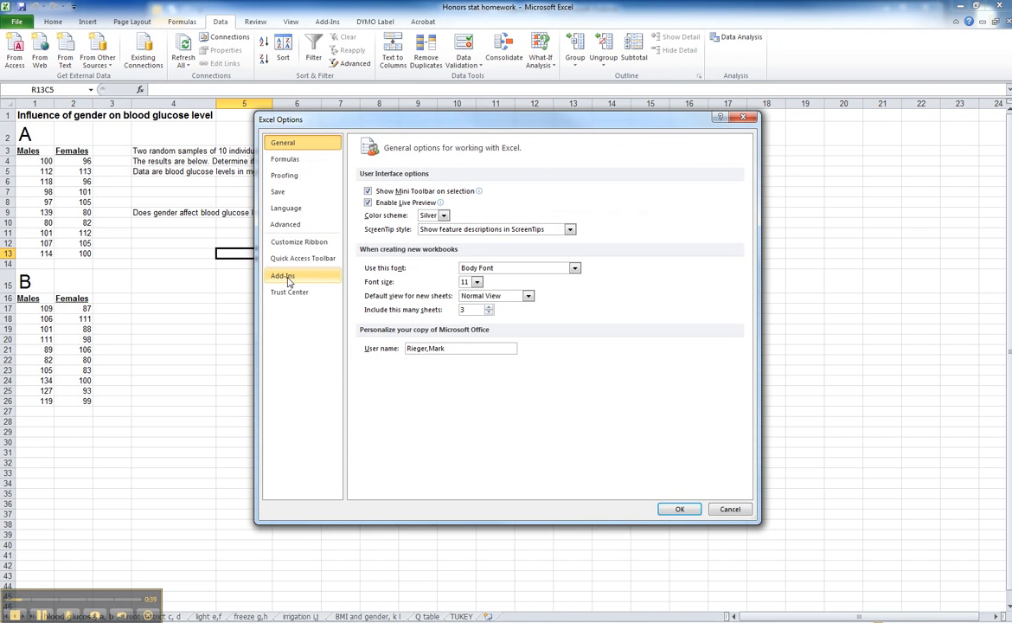
{"action": "left_click", "coordinate": [283, 276]}
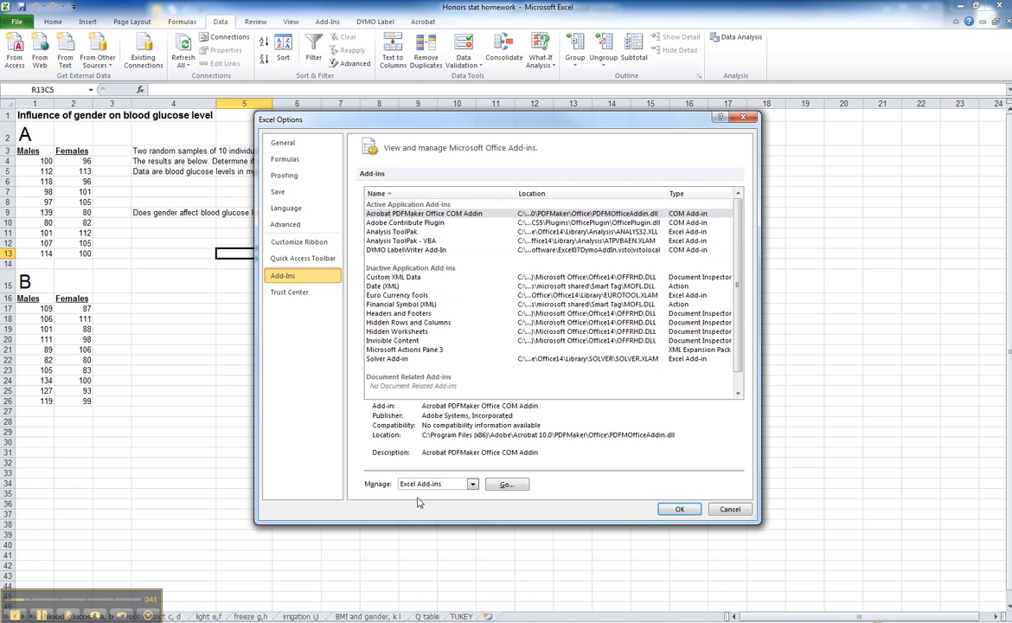
{"action": "mouse_move", "coordinate": [437, 498]}
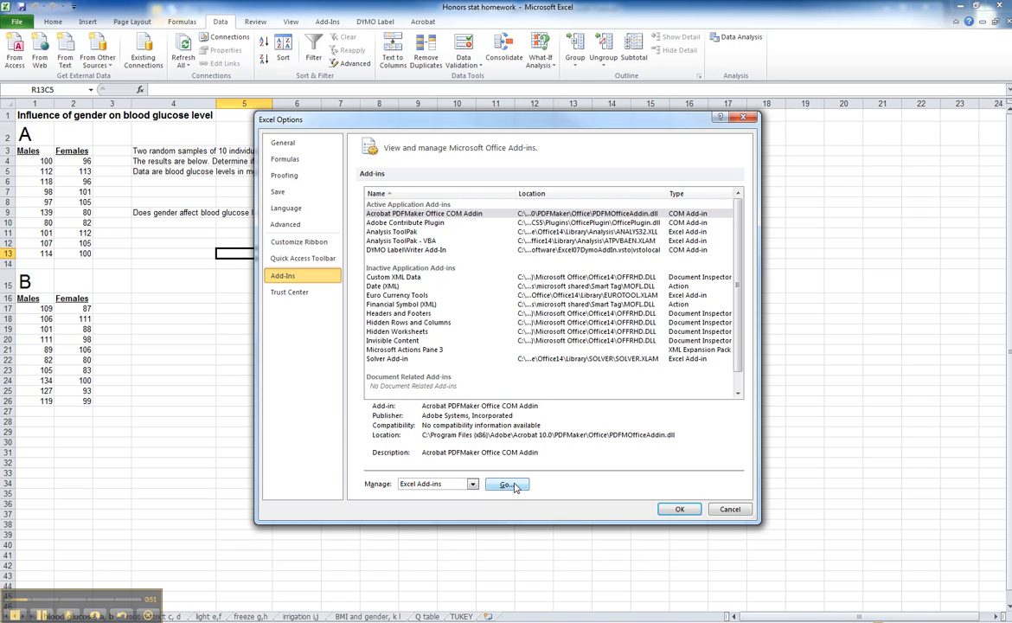
{"action": "left_click", "coordinate": [507, 483]}
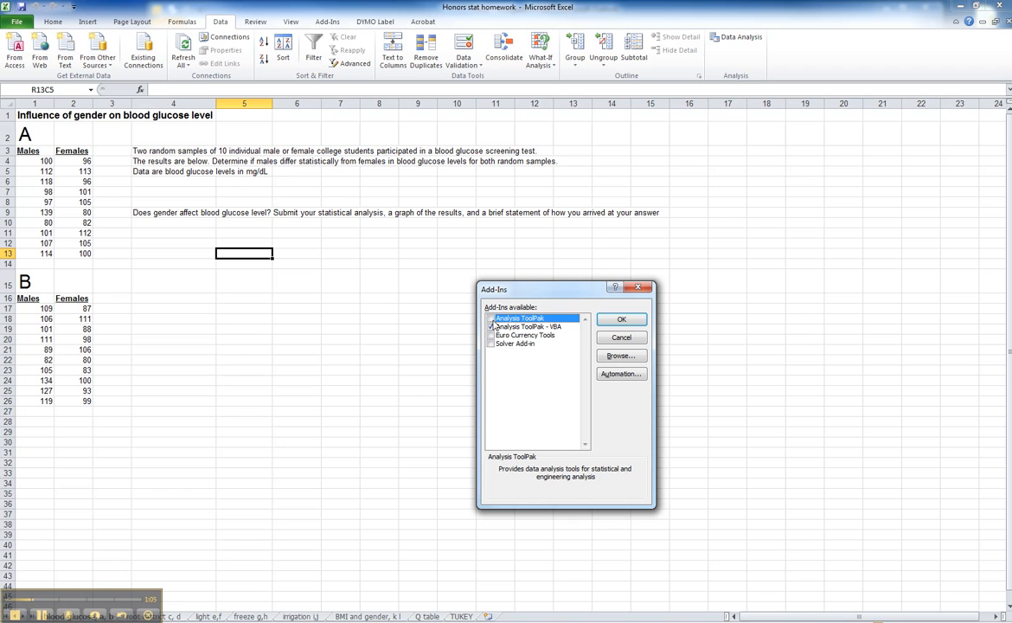
- Tick Analysis ToolPak in the Add-Ins dialog and confirm with OK
{"action": "left_click", "coordinate": [492, 327]}
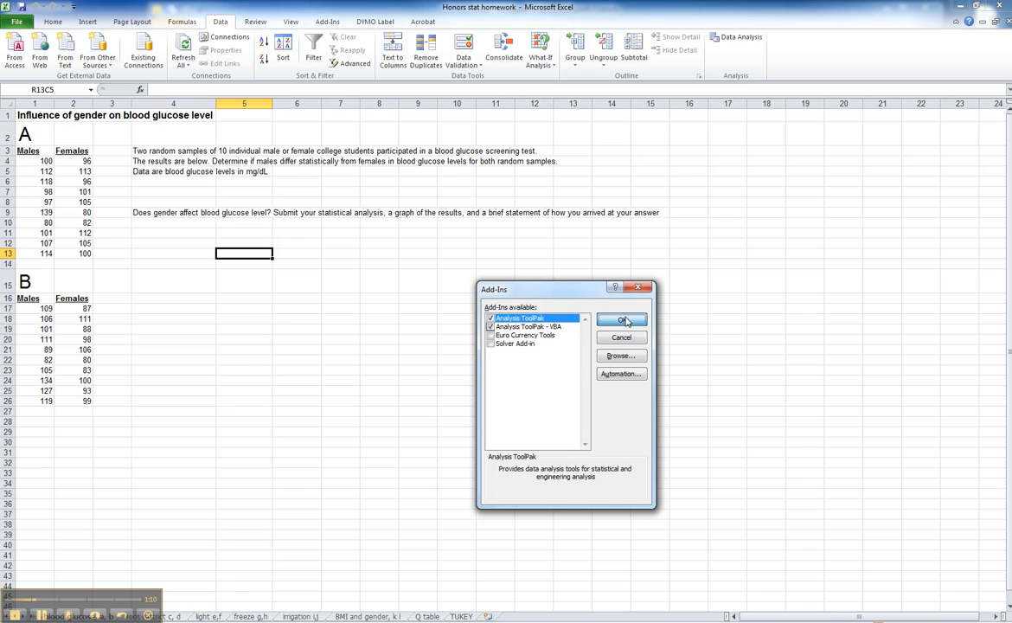
{"action": "left_click", "coordinate": [622, 320]}
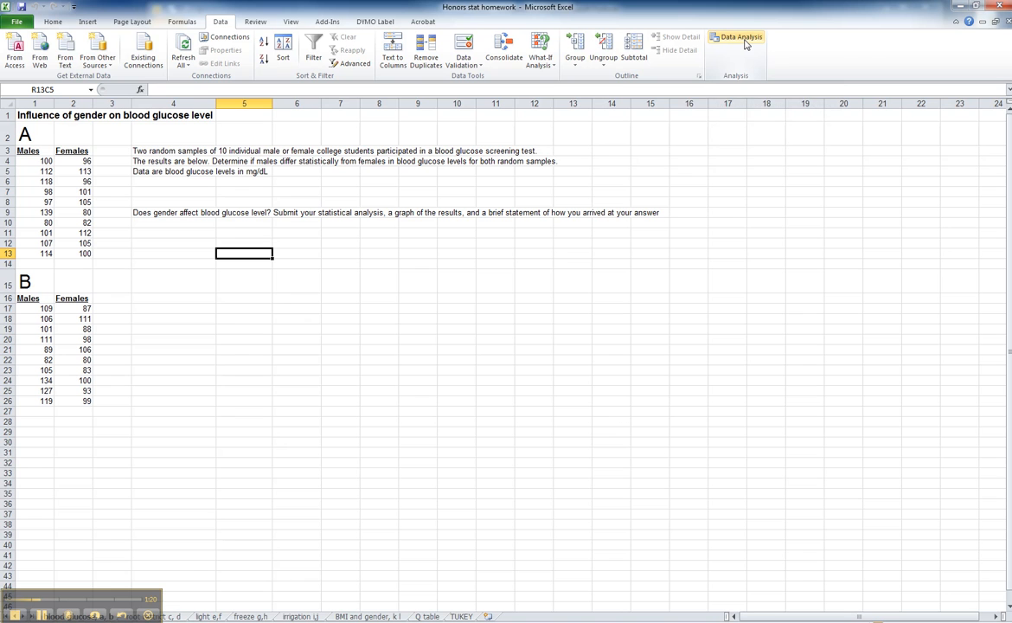
{"action": "mouse_move", "coordinate": [737, 37]}
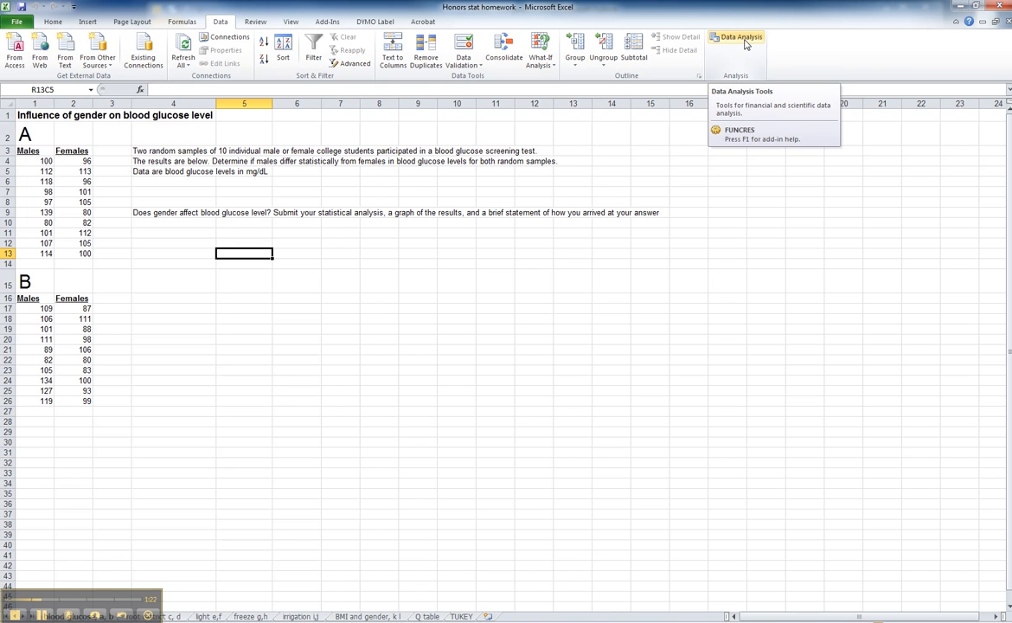